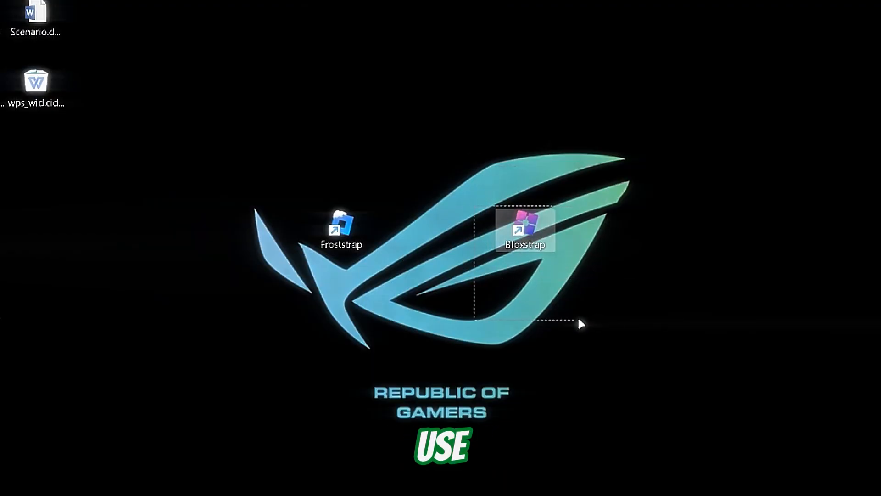
# Launch Froststrap from its desktop shortcut to bring up the settings window.
pyautogui.click(391, 241)
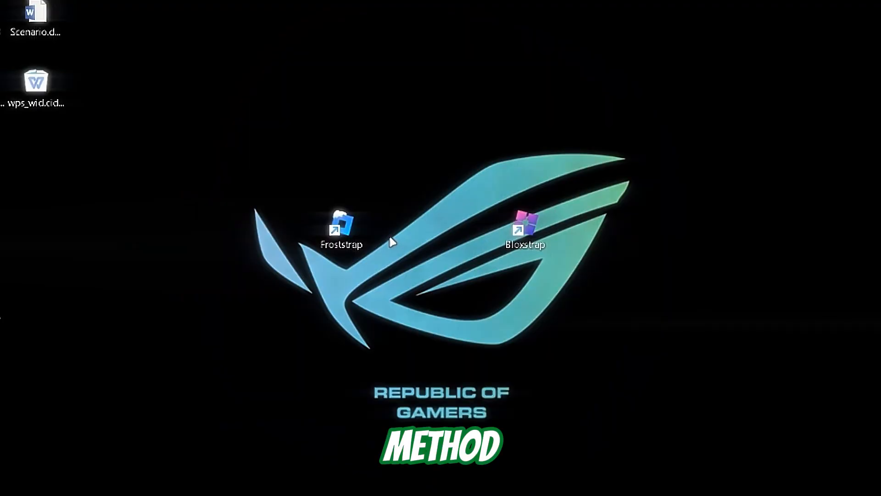
pyautogui.doubleClick(340, 230)
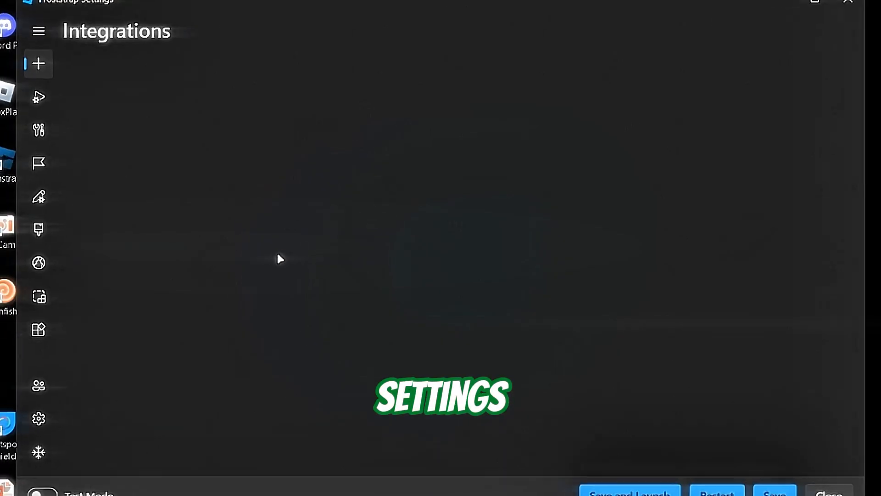
# Apply the FastFlag presets: MSAA 1x, gray sky, no grass, Graphics Quality Level 1, lowest textures.
pyautogui.click(119, 170)
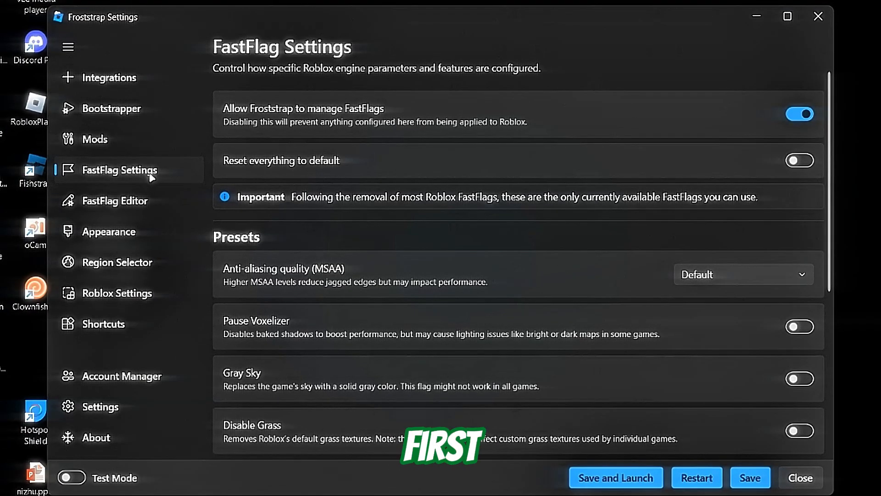
pyautogui.scroll(-3)
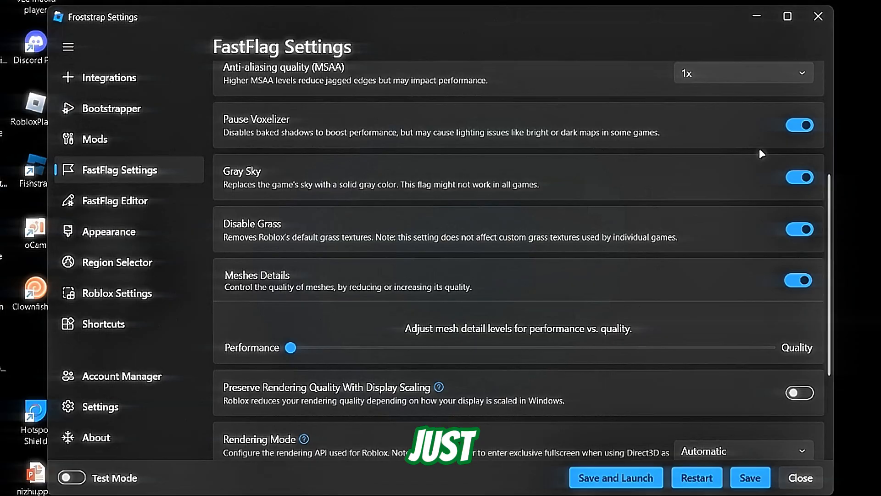
pyautogui.scroll(-3)
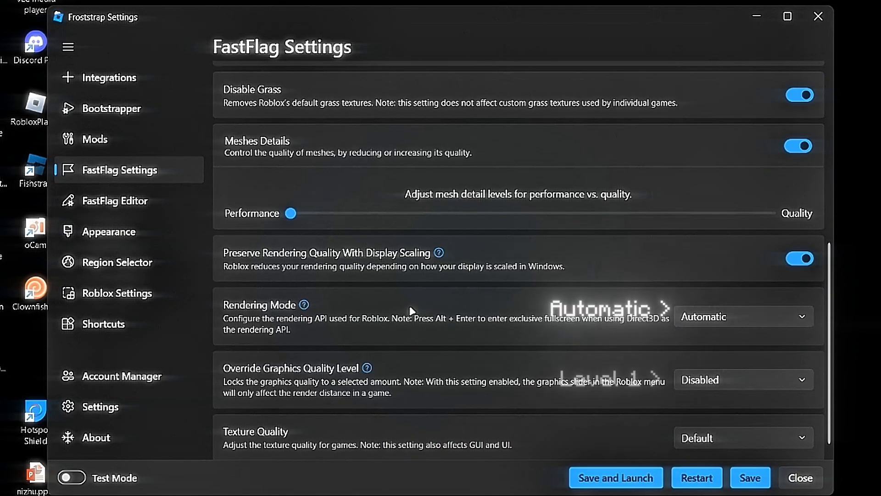
pyautogui.click(742, 437)
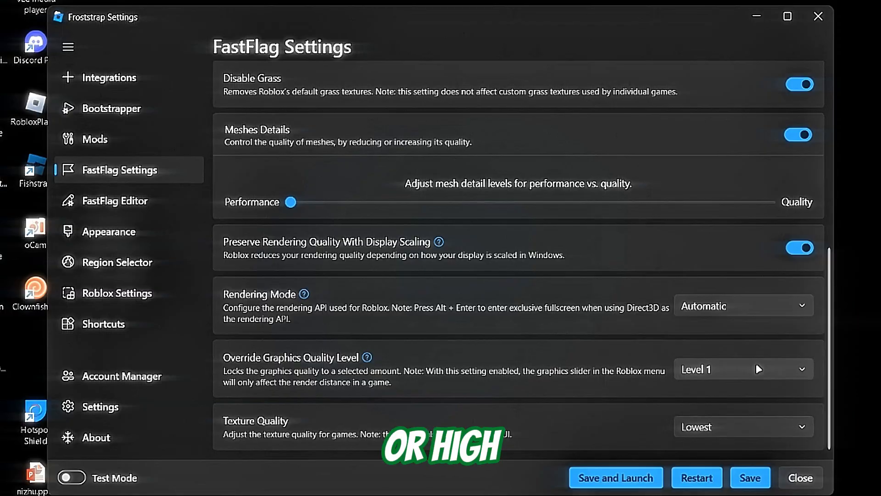
# Import the pasted JSON flags in the FastFlag Editor, overwriting the 14 conflicting flag values.
pyautogui.click(116, 200)
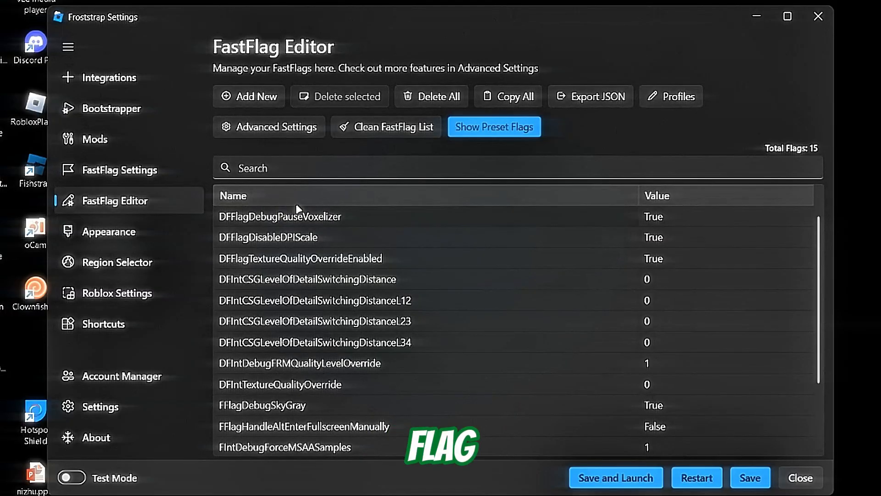
pyautogui.click(309, 426)
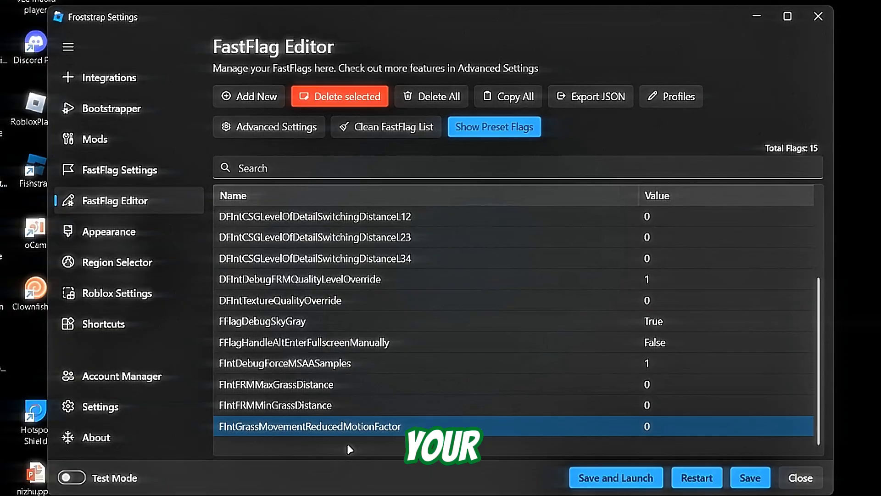
pyautogui.click(249, 96)
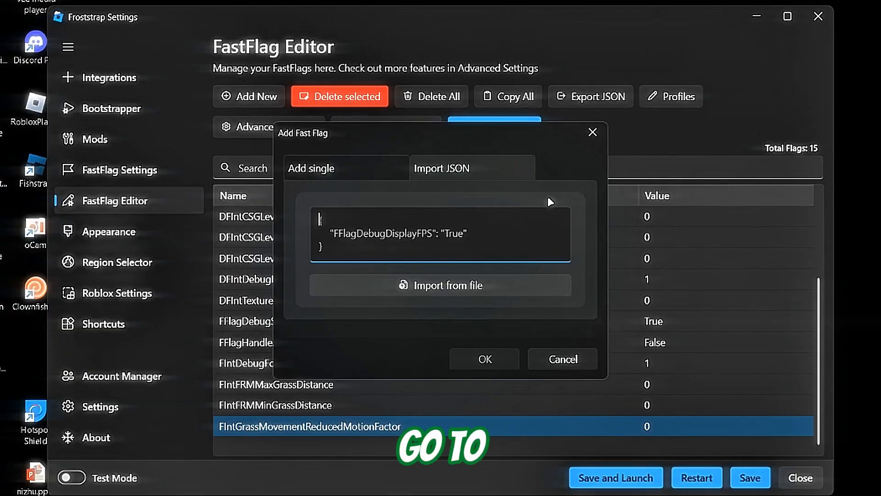
pyautogui.click(484, 359)
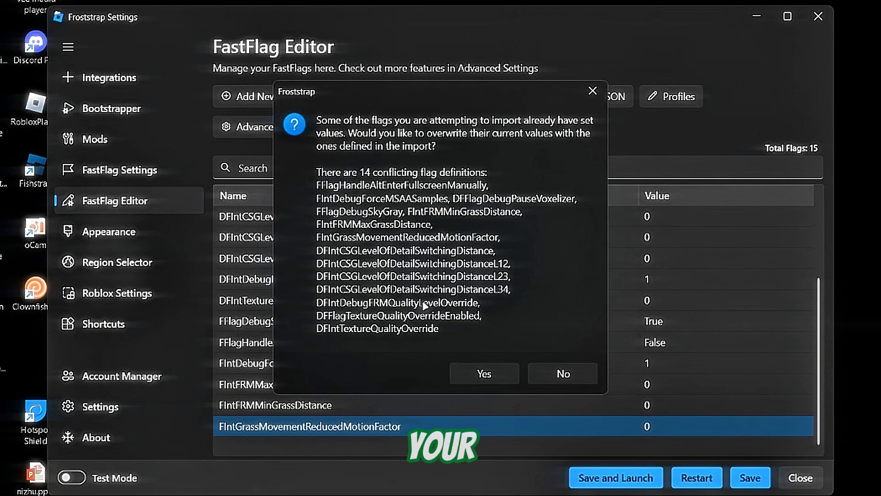
pyautogui.click(483, 373)
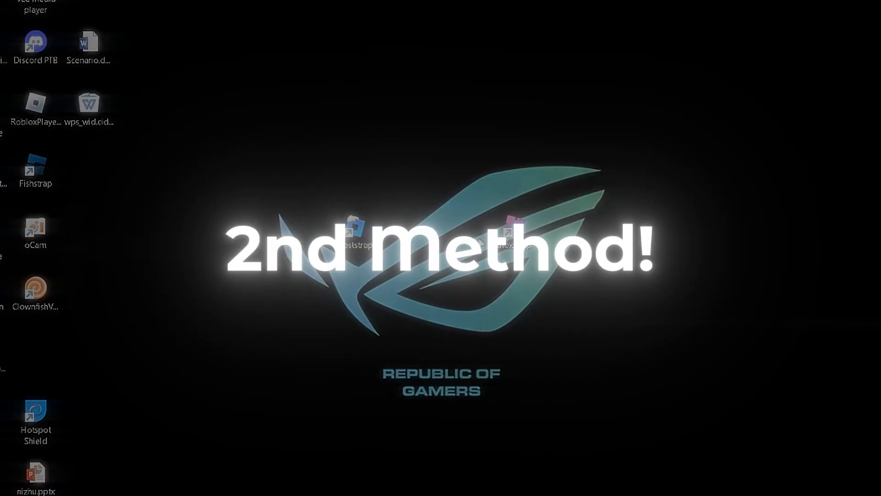
# Open the Bloxstrap desktop shortcut's file location in File Explorer.
pyautogui.rightClick(511, 230)
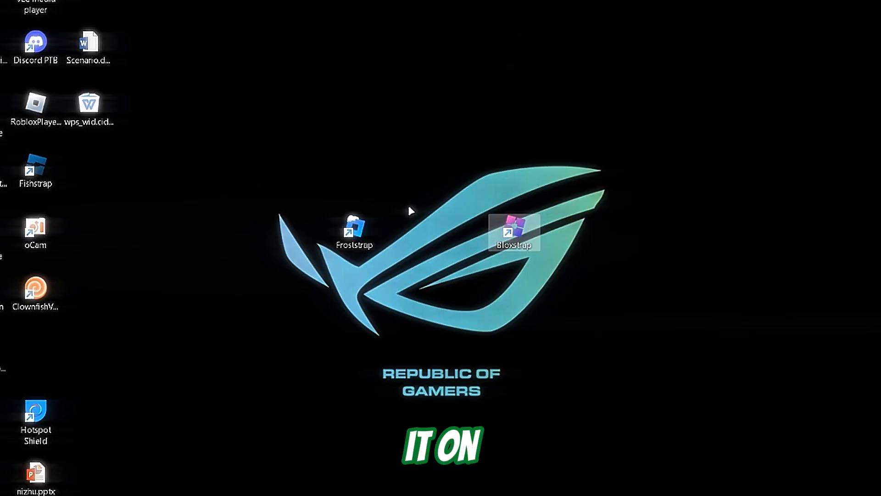
pyautogui.rightClick(514, 230)
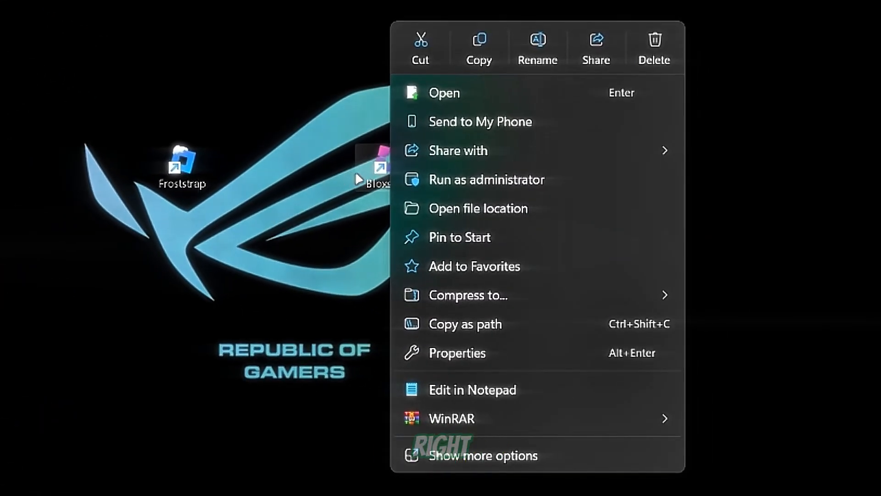
pyautogui.click(477, 208)
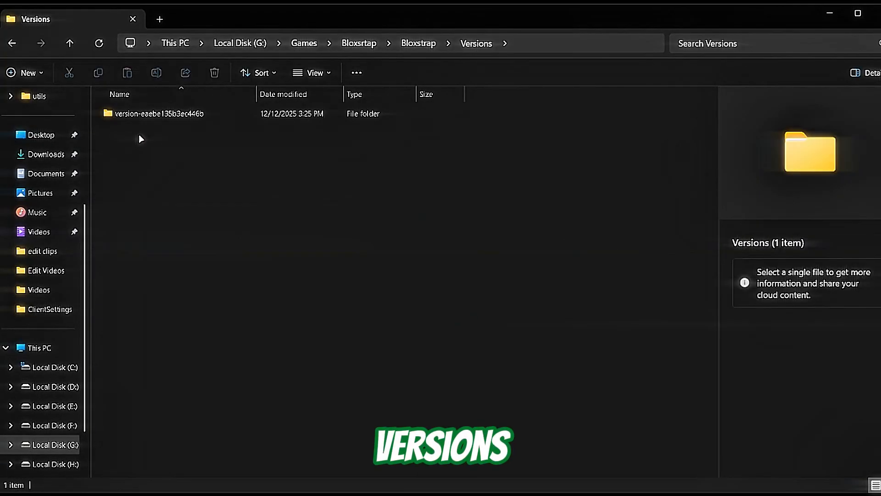
# Create a new text document in the version folder's ClientAppSettings folder named ClientAppSettings.json.
pyautogui.doubleClick(159, 113)
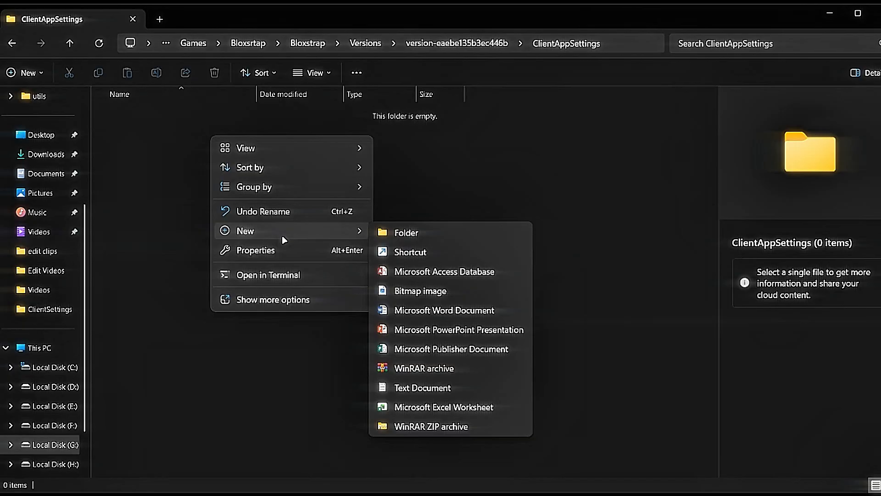
pyautogui.moveTo(421, 387)
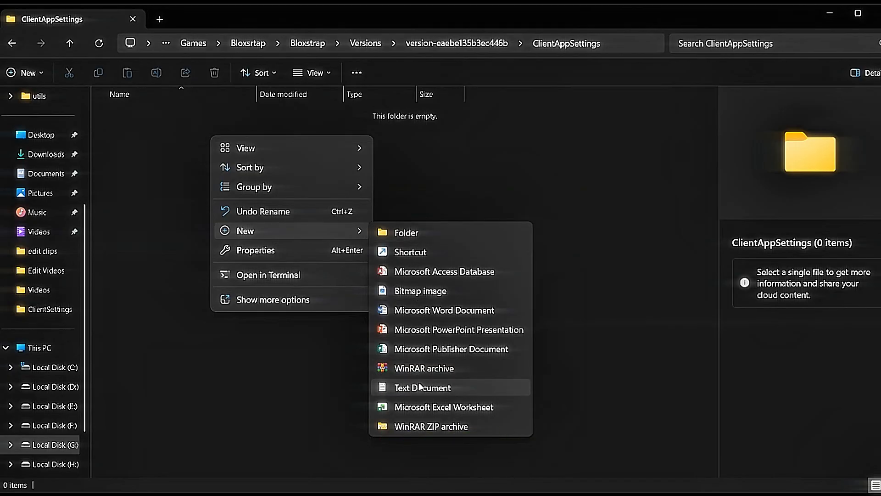
pyautogui.click(423, 387)
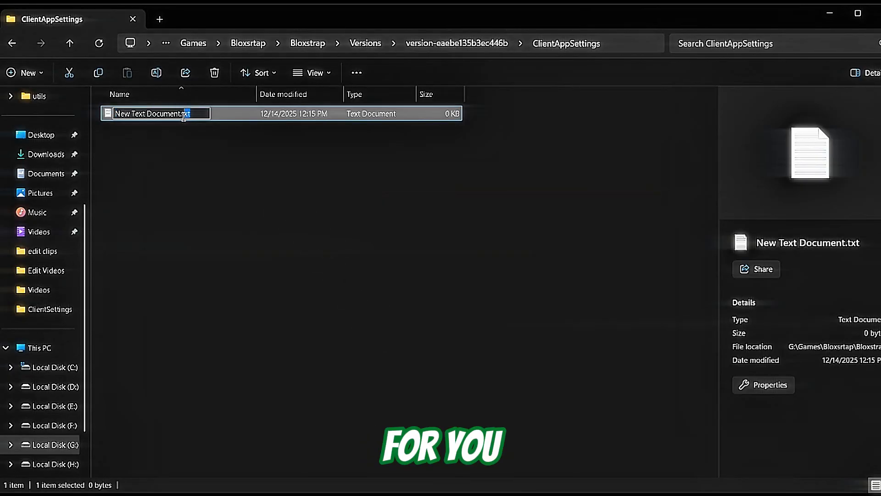
pyautogui.click(312, 73)
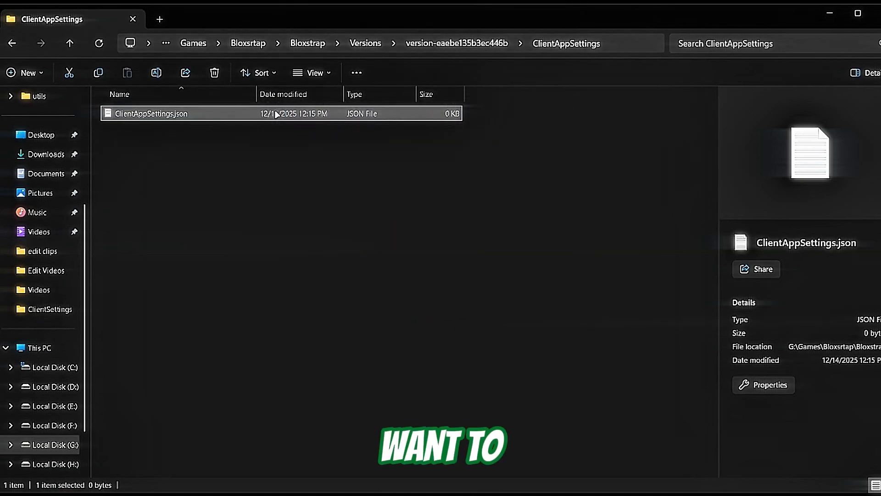
# Paste the FastFlag JSON into ClientAppSettings.json in Notepad, save it, and show the file's full actions.
pyautogui.doubleClick(150, 113)
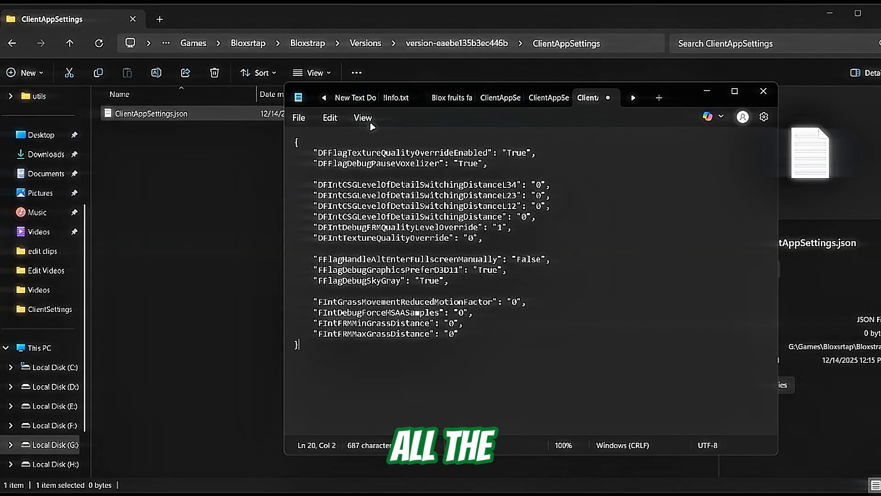
pyautogui.click(298, 117)
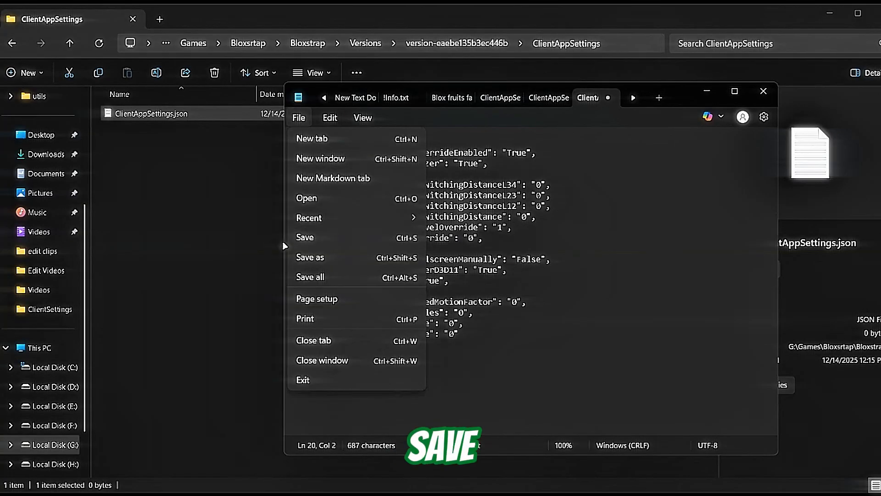
pyautogui.rightClick(151, 113)
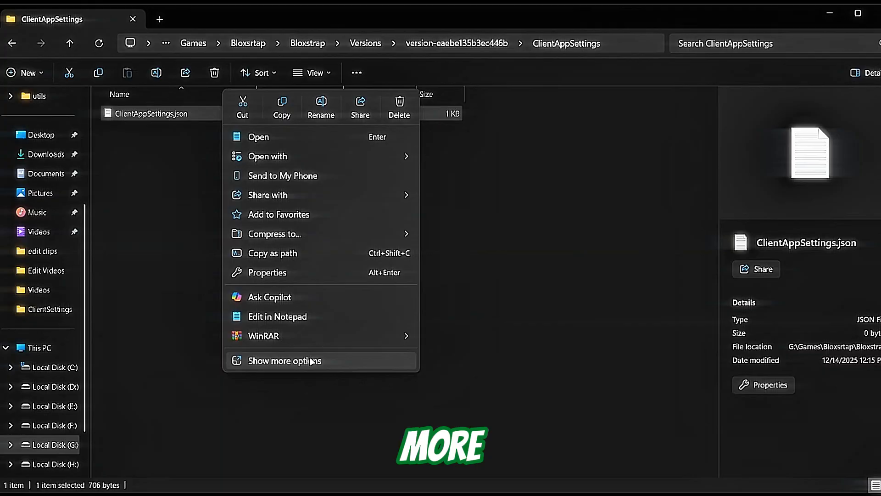
pyautogui.click(266, 272)
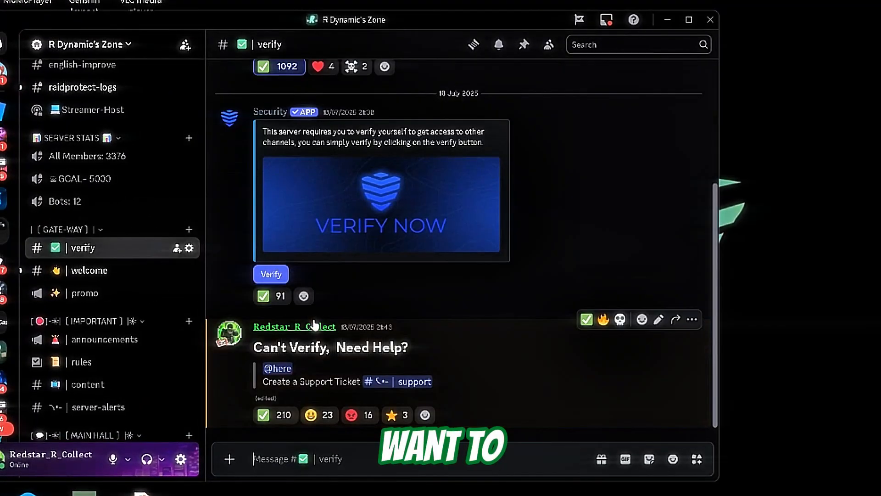
# Open the #fast-flags channel and expand the Blox Fruits FFlags JSON code block.
pyautogui.scroll(-3)
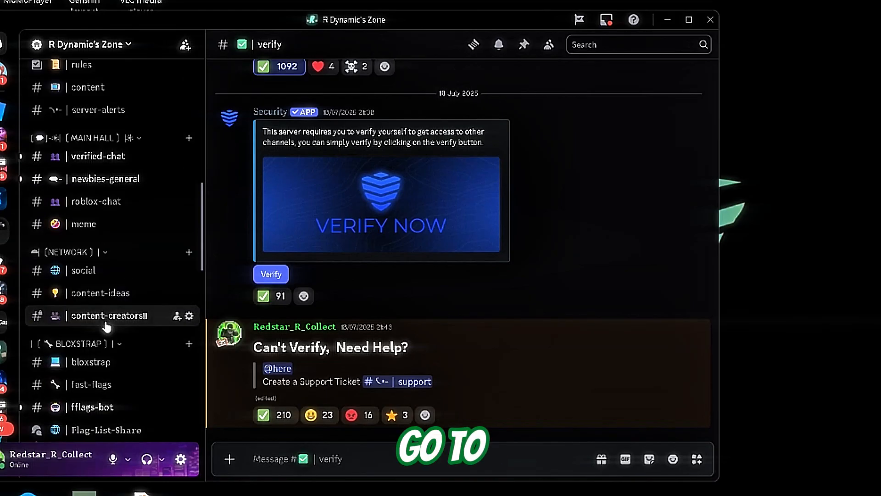
pyautogui.click(90, 385)
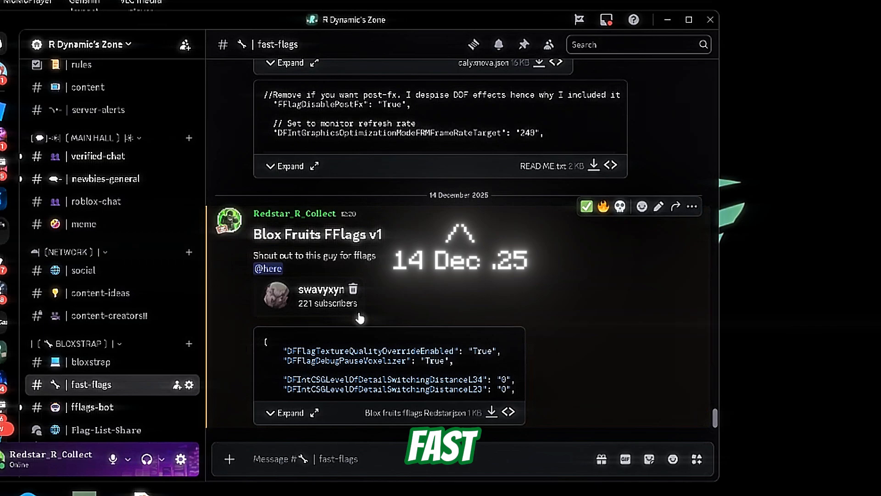
pyautogui.click(291, 412)
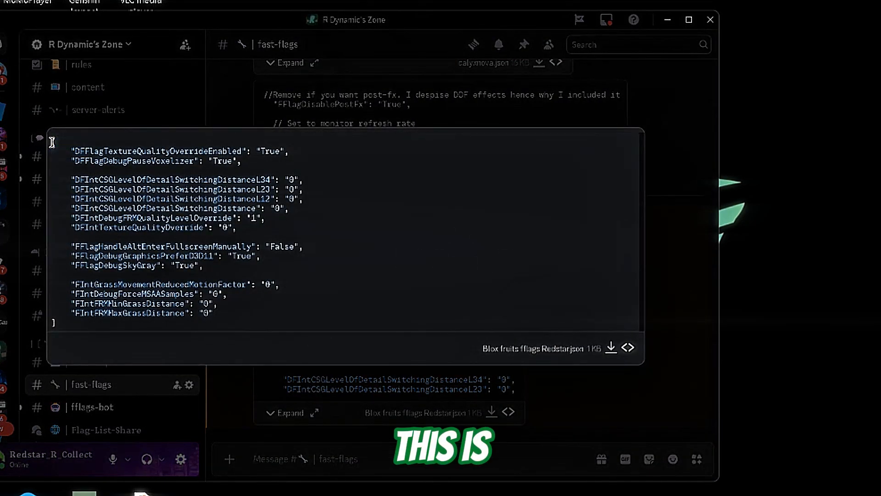